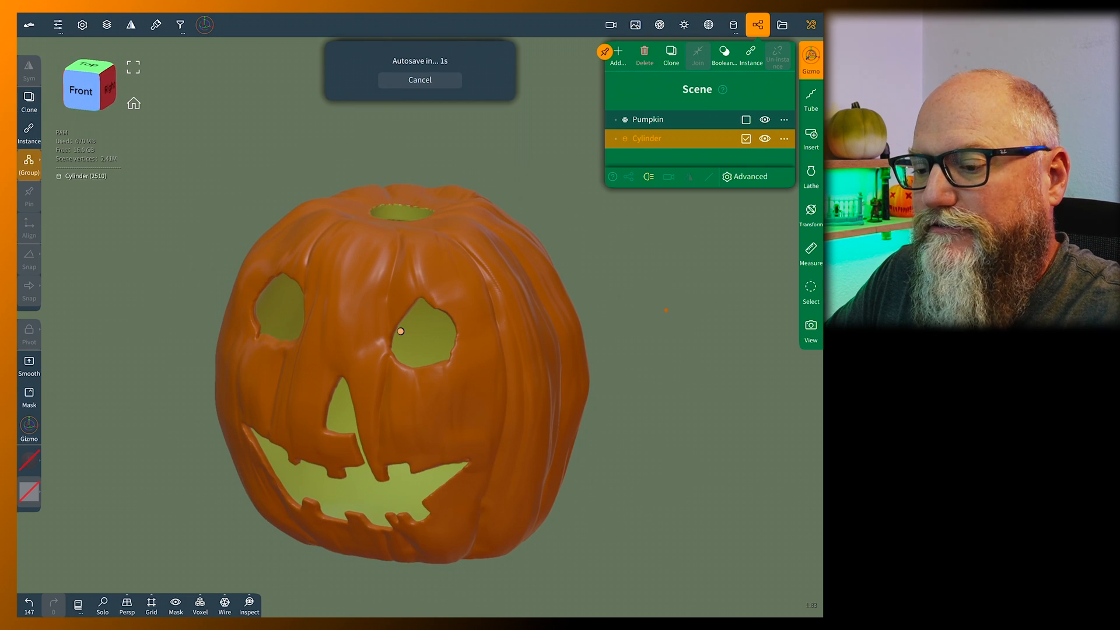
Hide the Pumpkin in the Scene panel so only the Cylinder remains visible
click(764, 119)
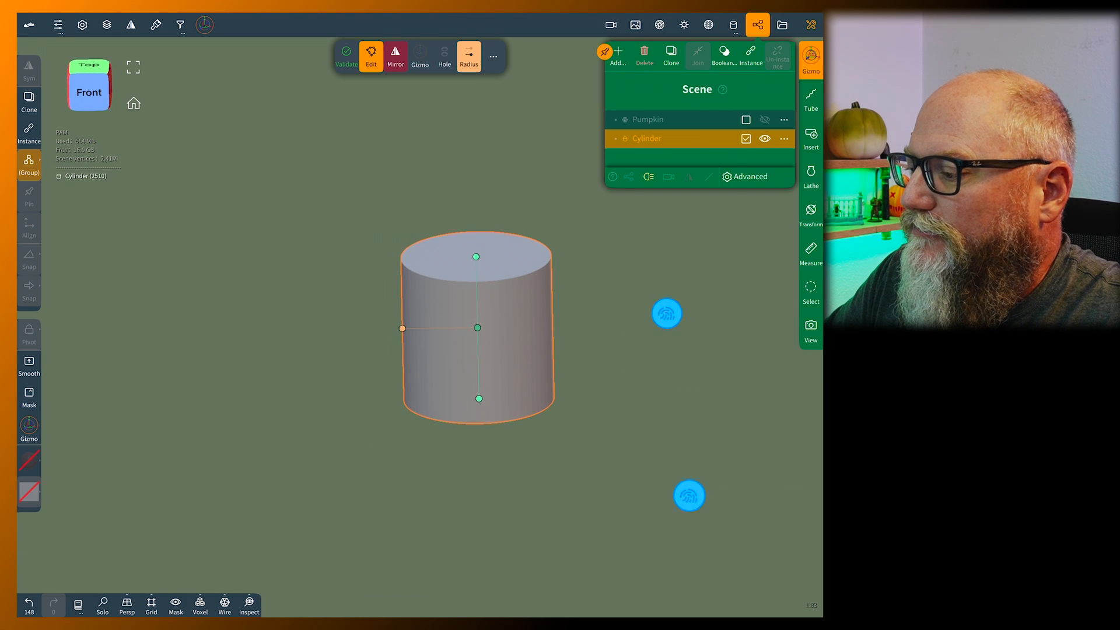
Enable the reference image in Background settings to show the lid measurement chart
click(634, 24)
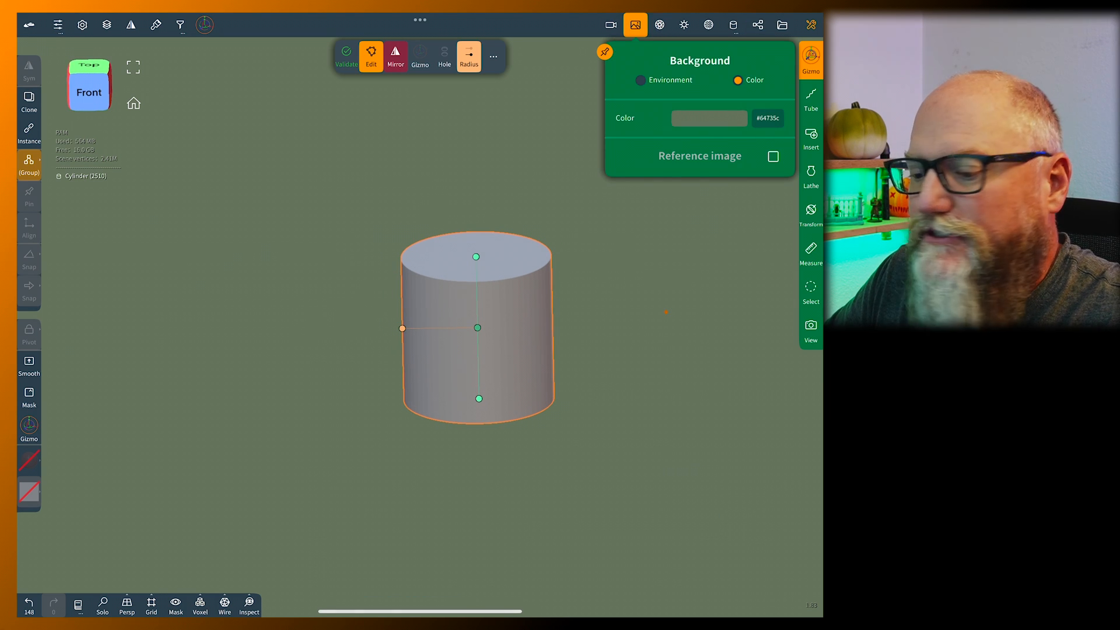
click(773, 156)
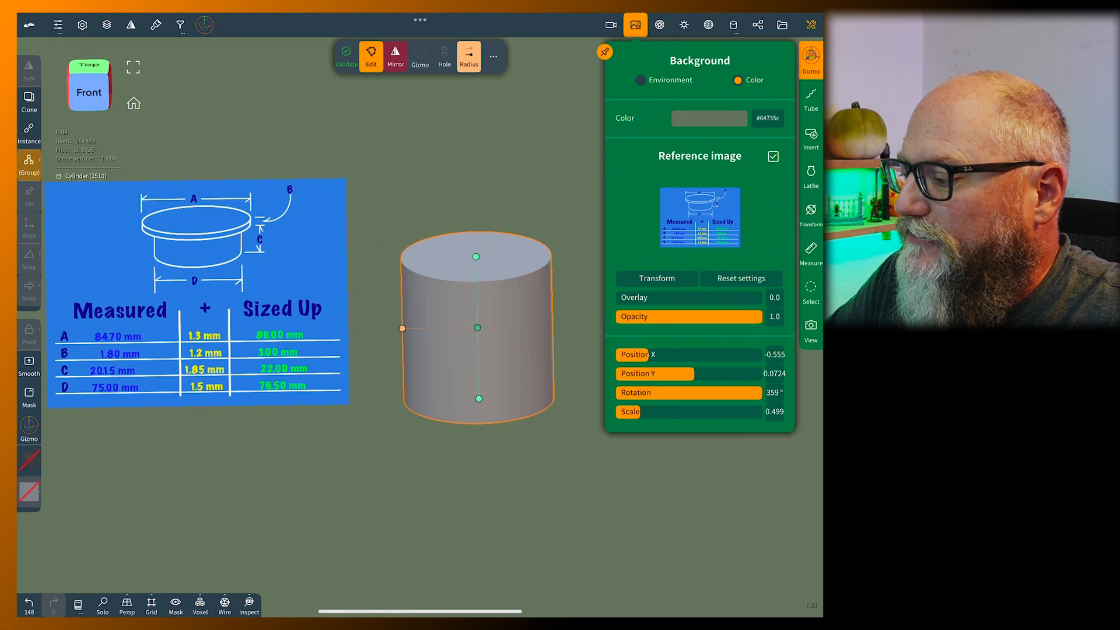
click(700, 217)
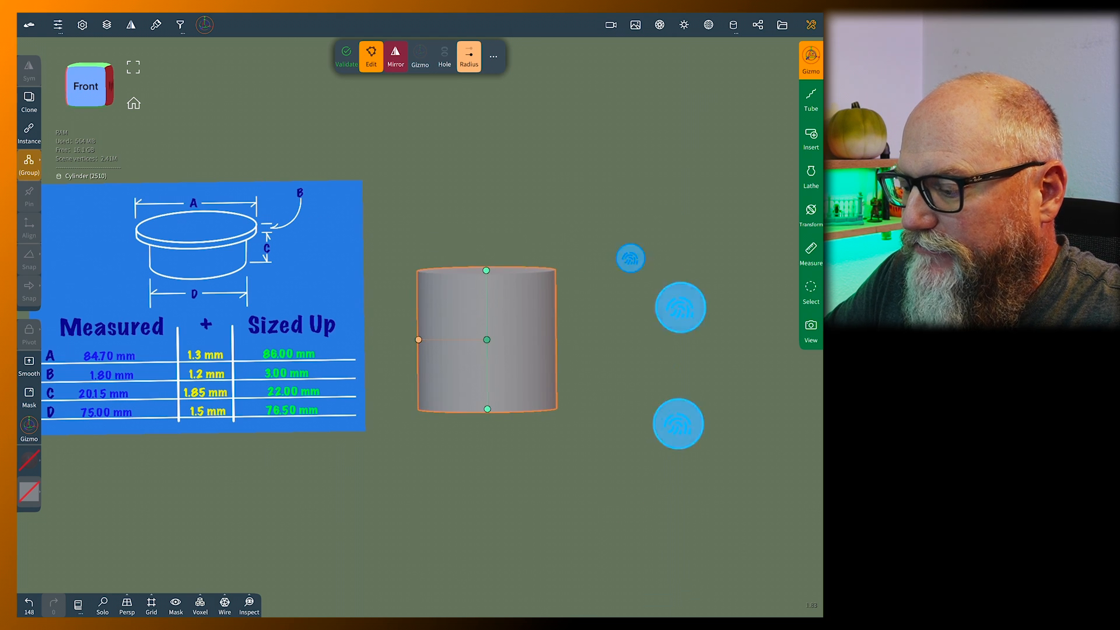
Set the cylinder's radius to 76 and its height to the sized-up chart value
drag(486, 340, 519, 331)
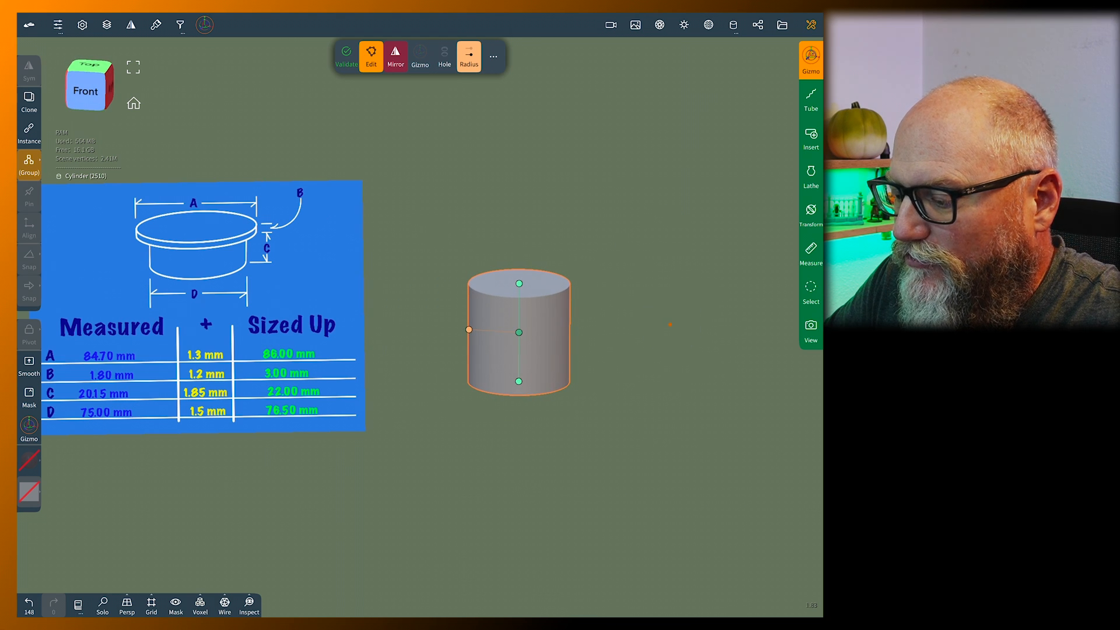
click(469, 56)
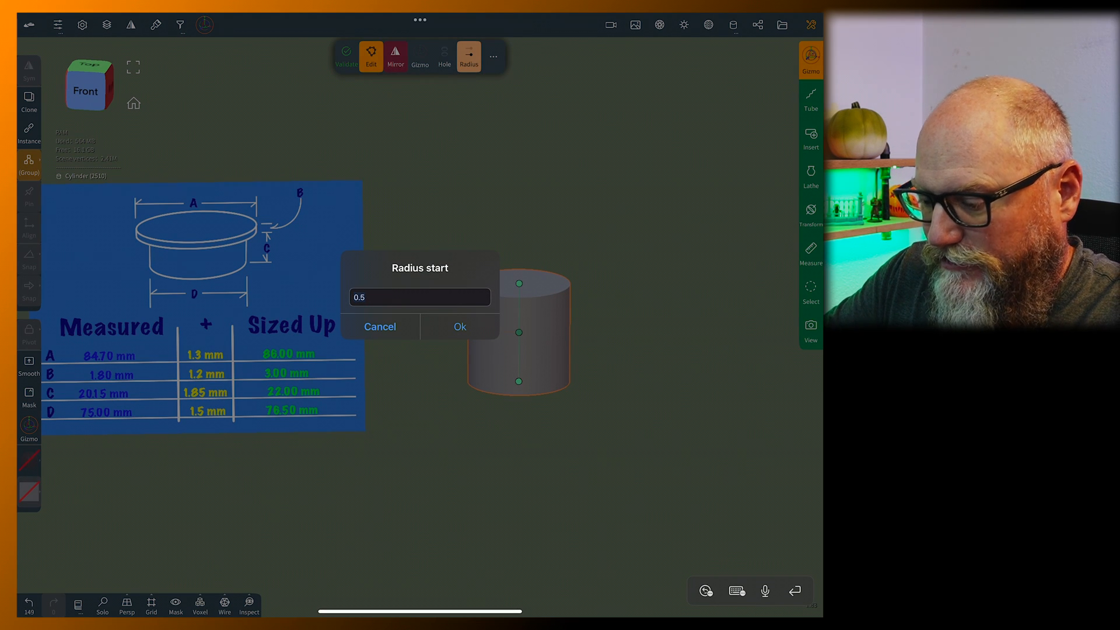
text(76)
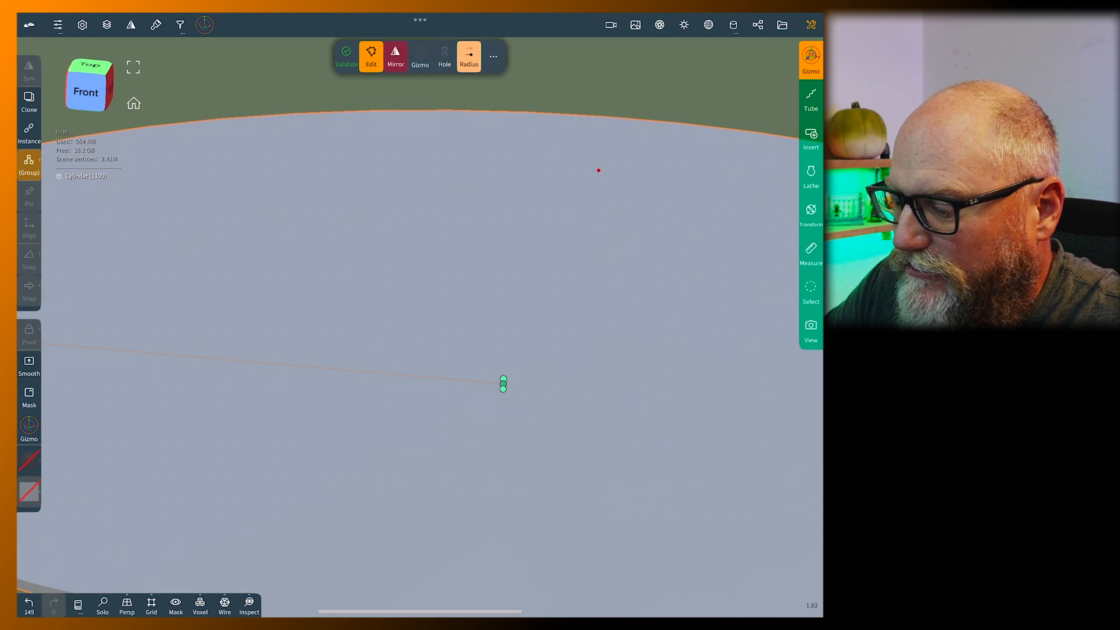
click(468, 56)
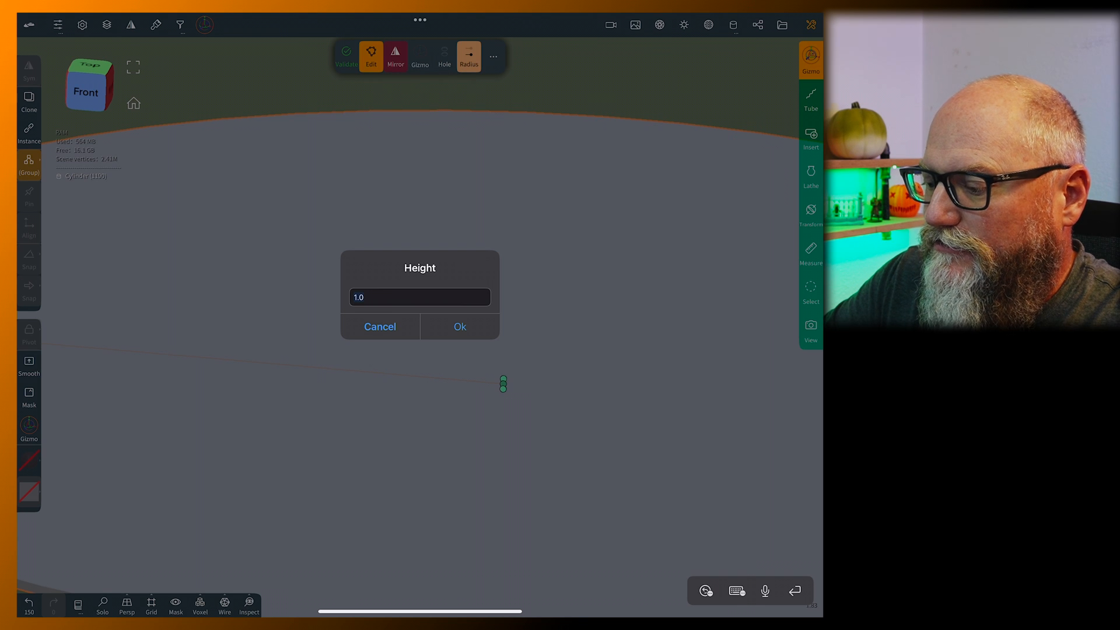
click(460, 327)
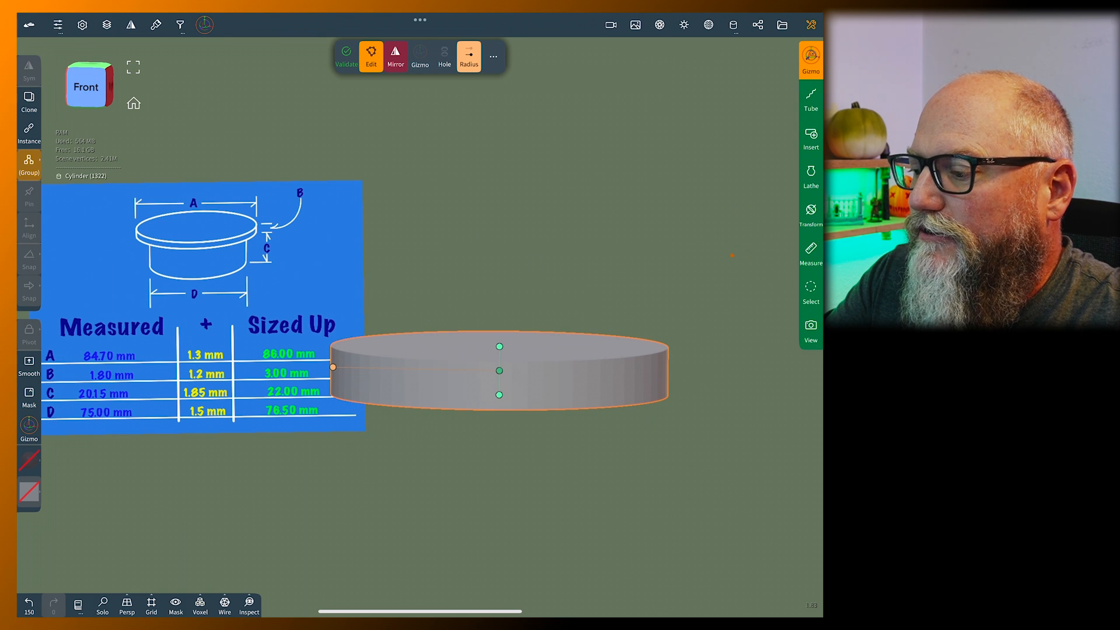
Raise the cylinder's Topology Division X for a much smoother round edge
click(493, 57)
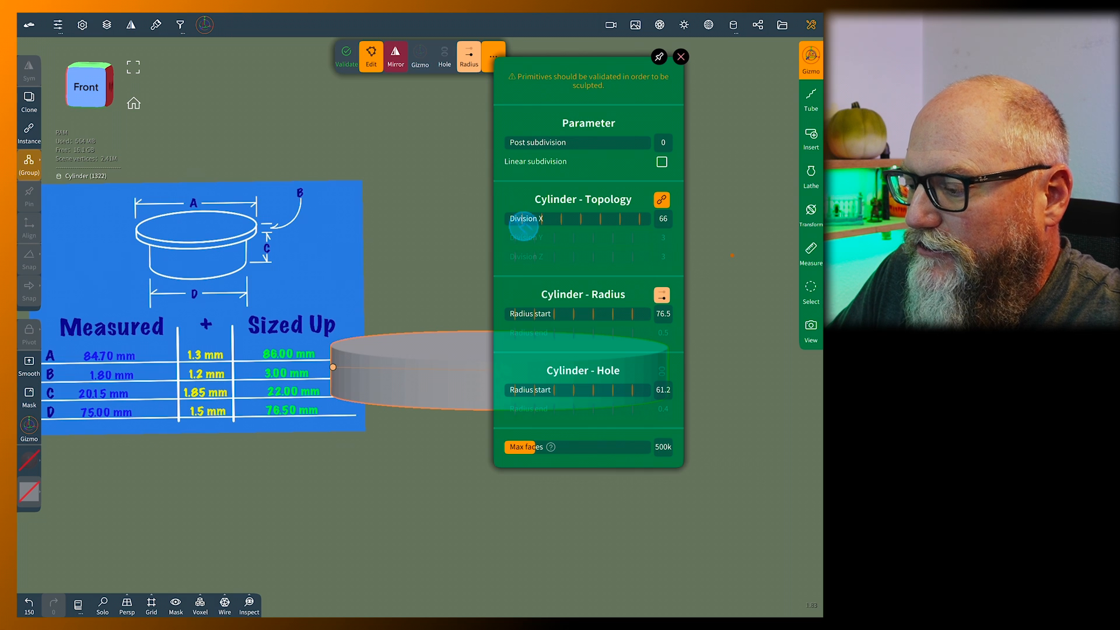
drag(525, 227, 618, 226)
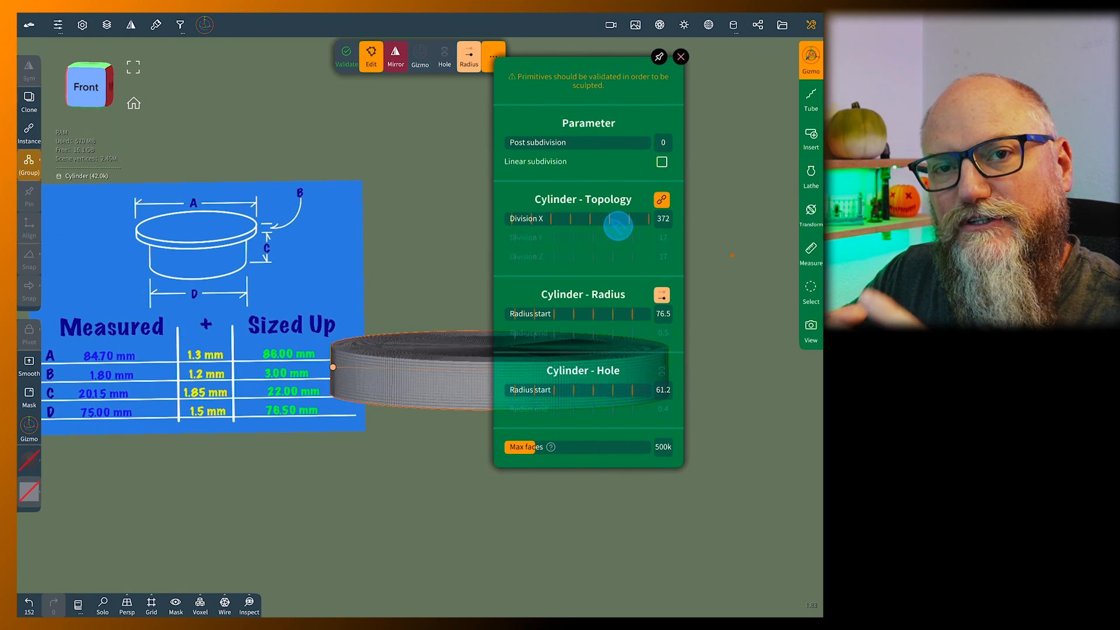
drag(618, 219, 639, 219)
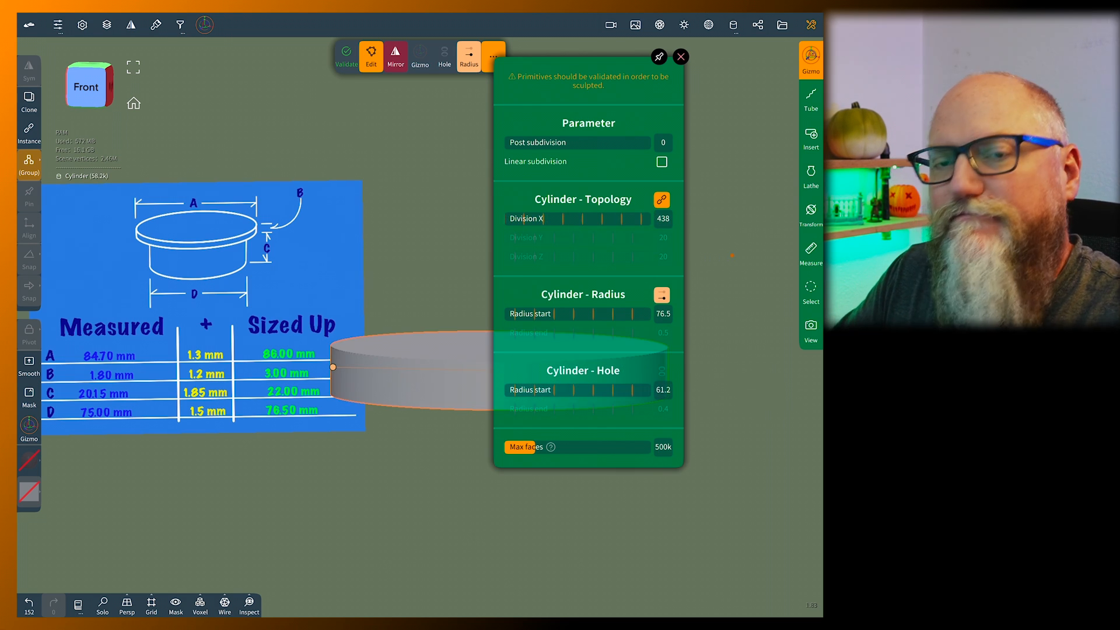
click(679, 56)
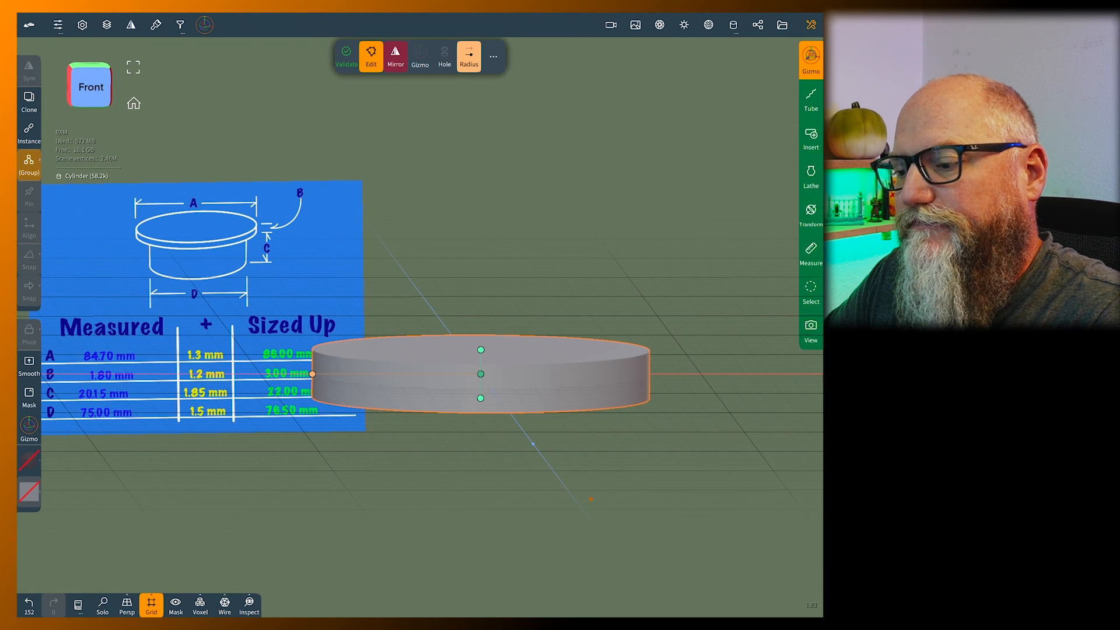
Clone the Cylinder in the Scene panel to create Cylinder 1
click(204, 25)
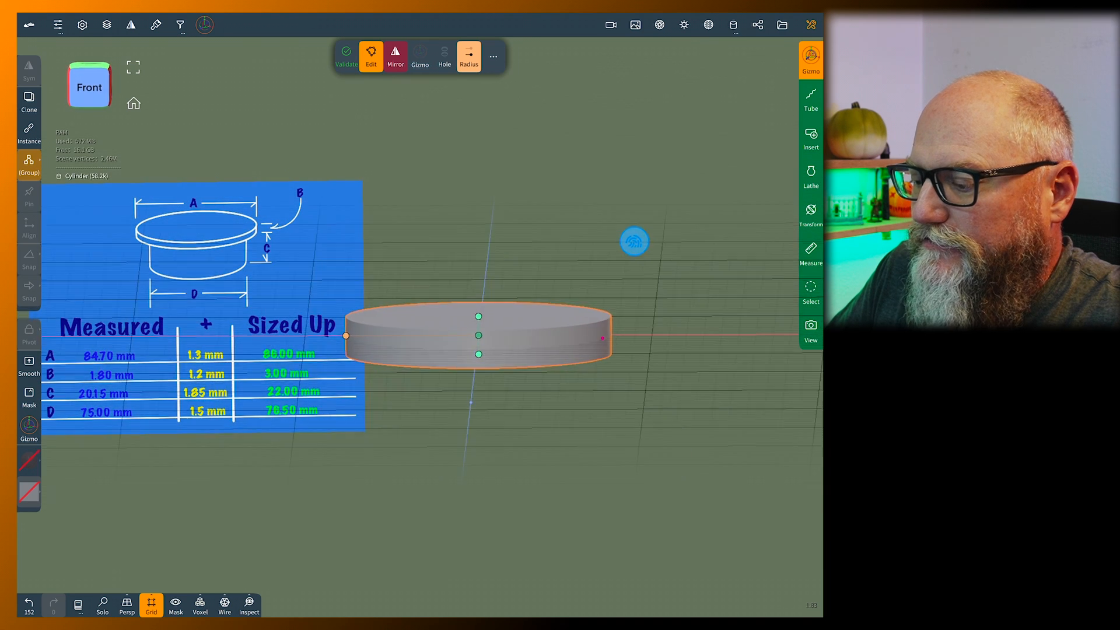
click(757, 25)
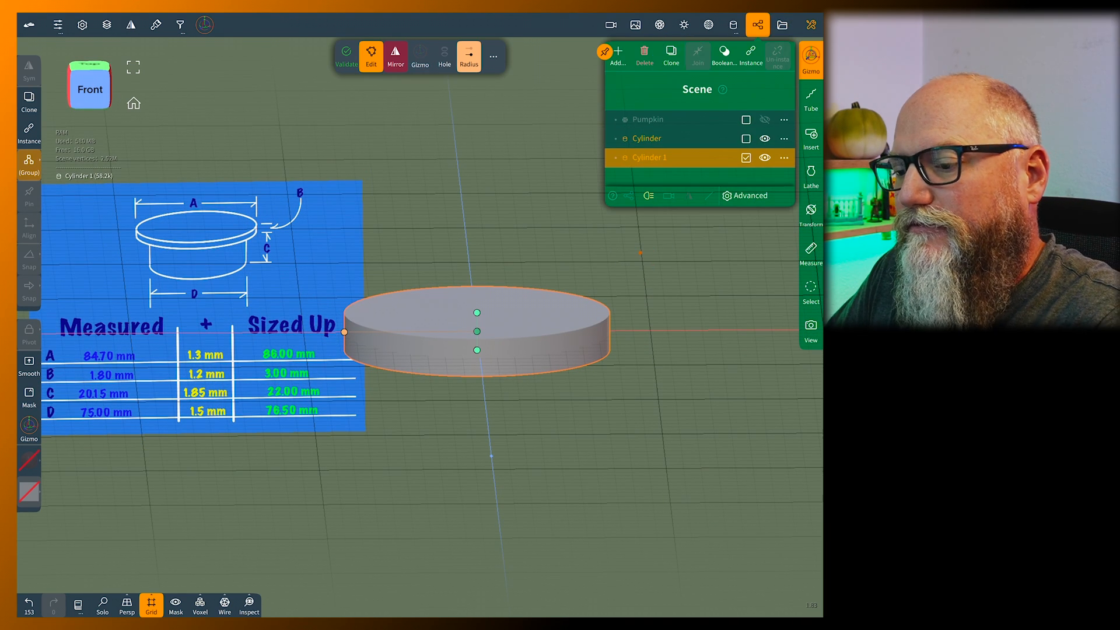
Set the copy's radius to 86 and its height to the thin lid value
click(205, 24)
text(76.5)
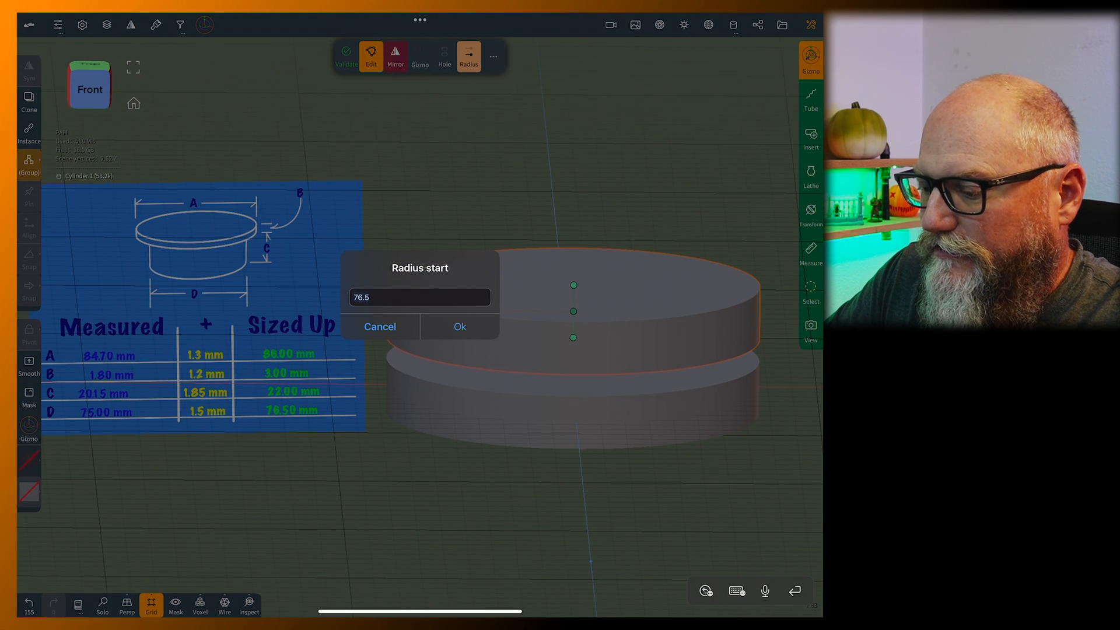
text(86)
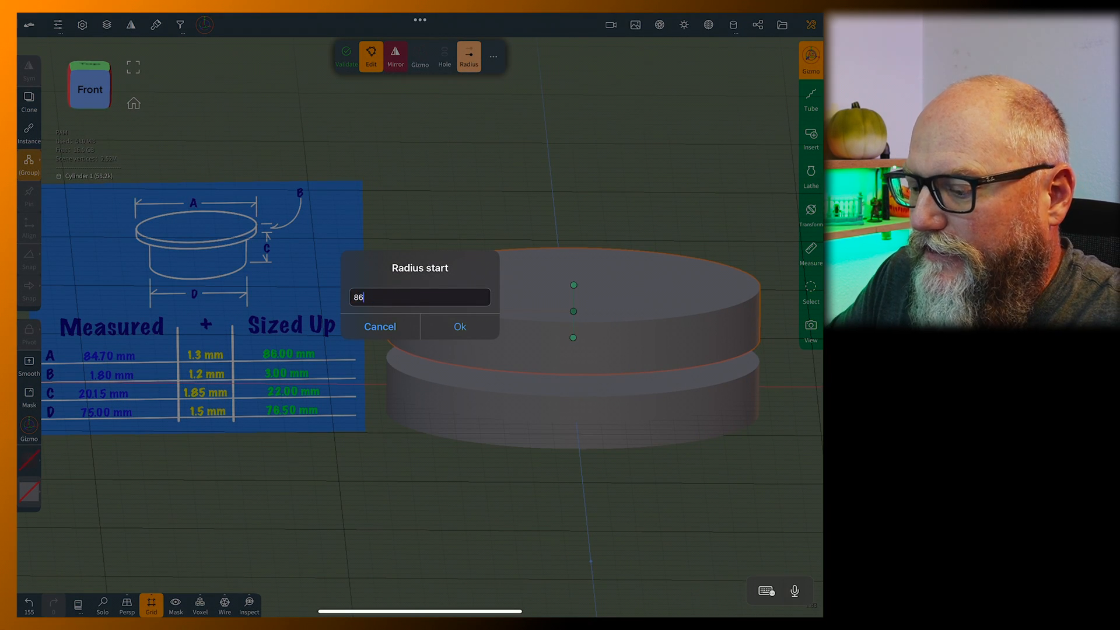
click(459, 327)
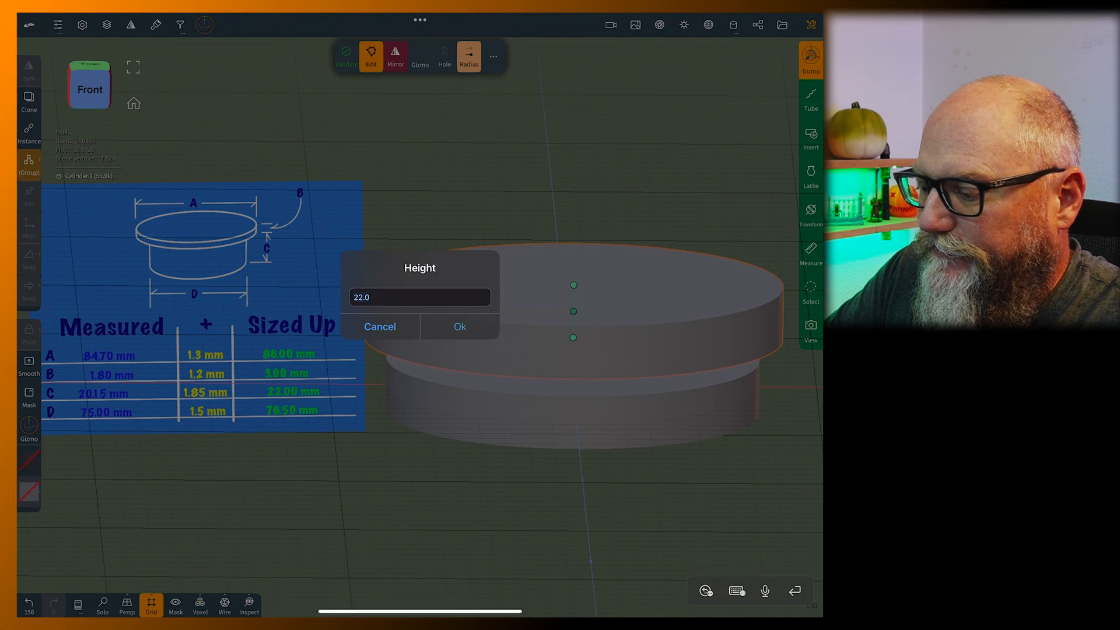
click(459, 327)
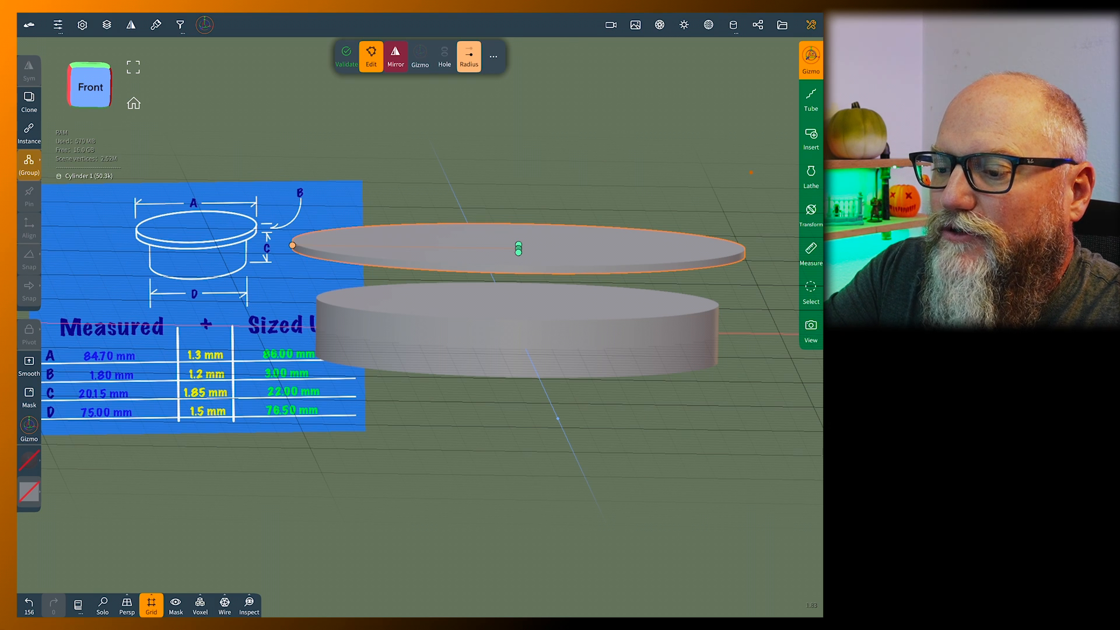
Lower Cylinder 1 and set its Y translation to 12 via the Gizmo numerical input
click(204, 25)
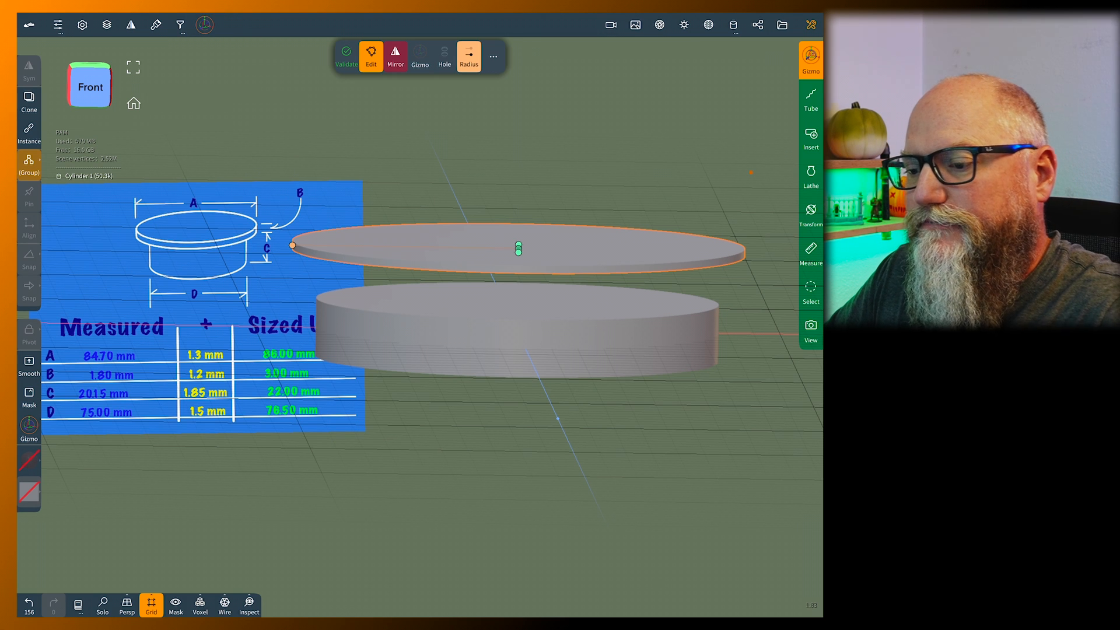
click(205, 25)
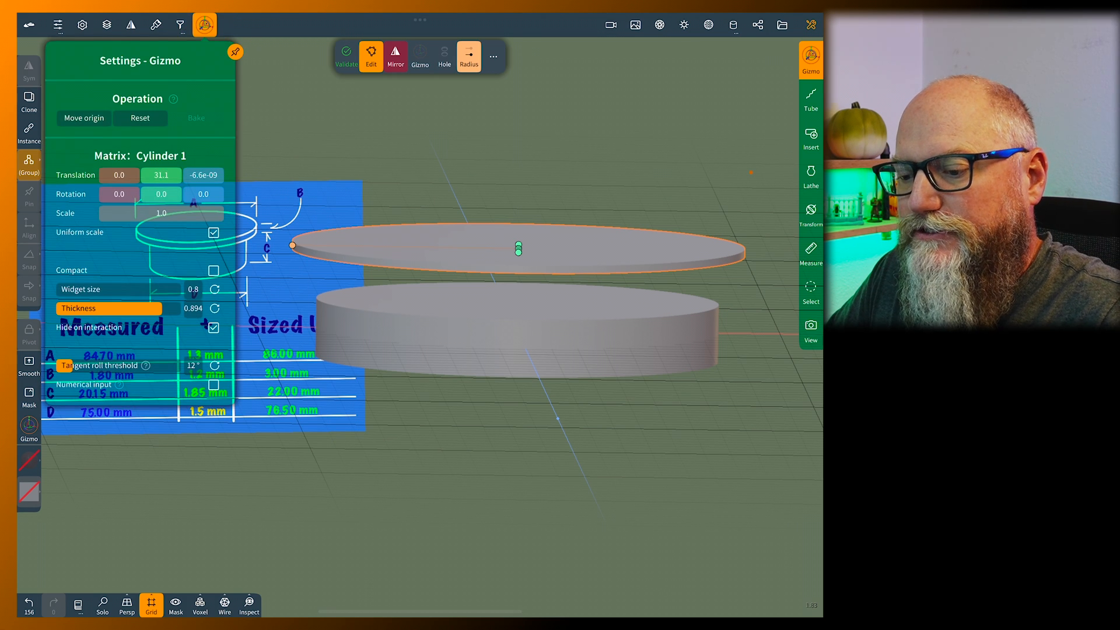
drag(518, 249, 518, 329)
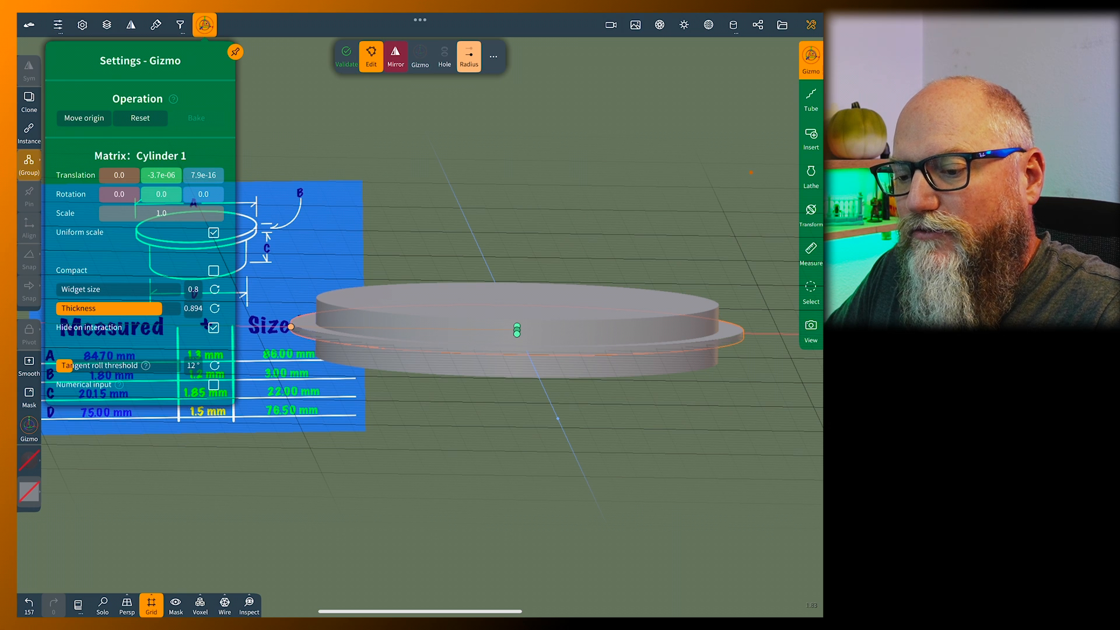
click(159, 175)
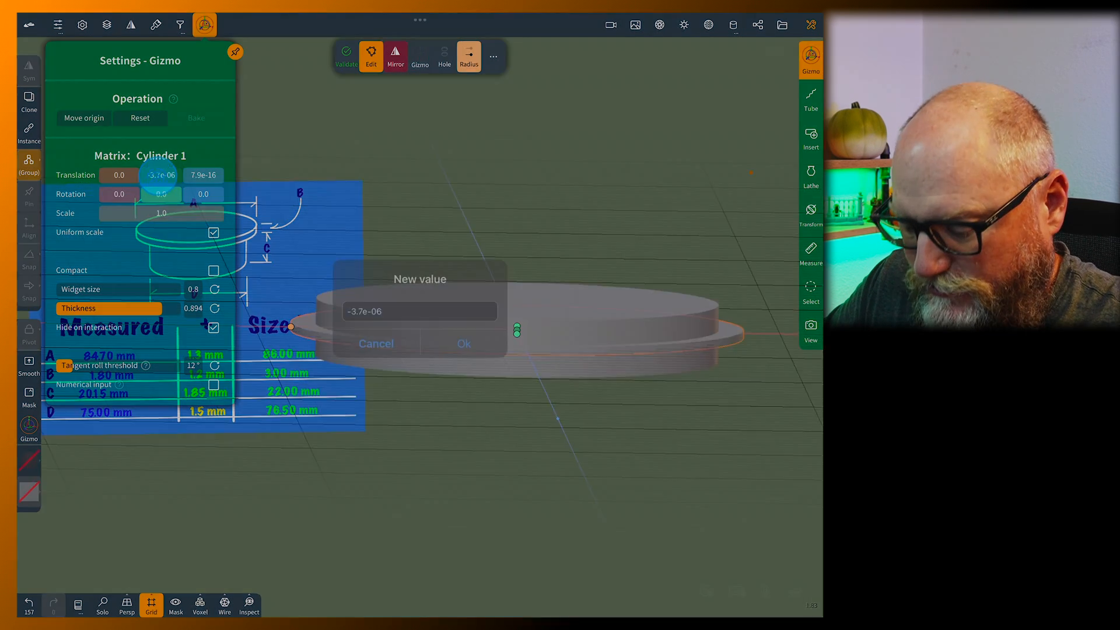
text(12)
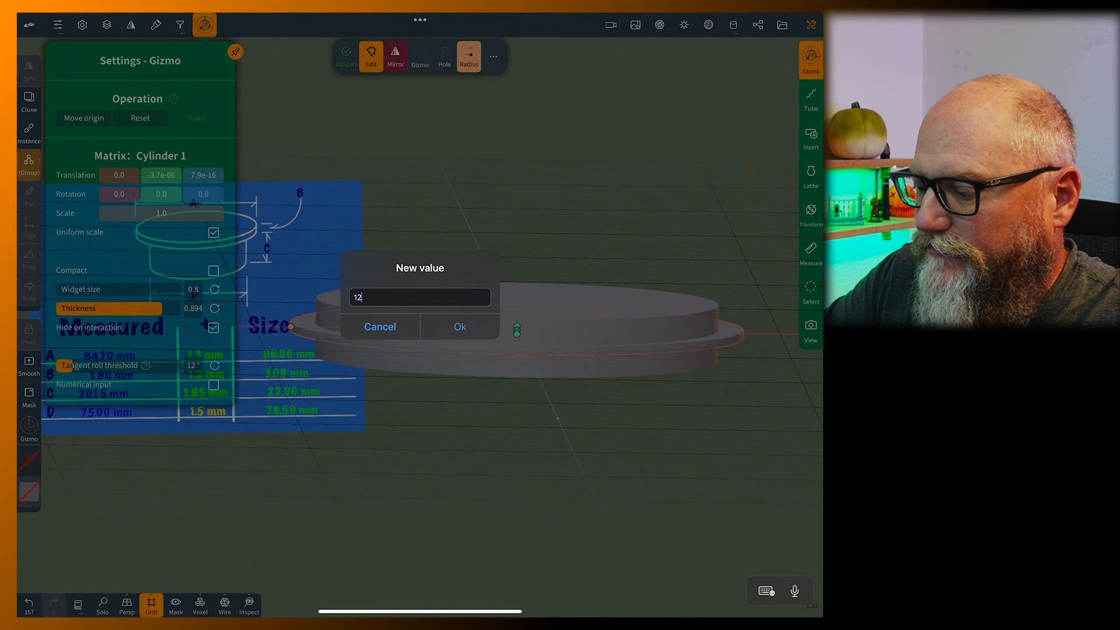
click(459, 327)
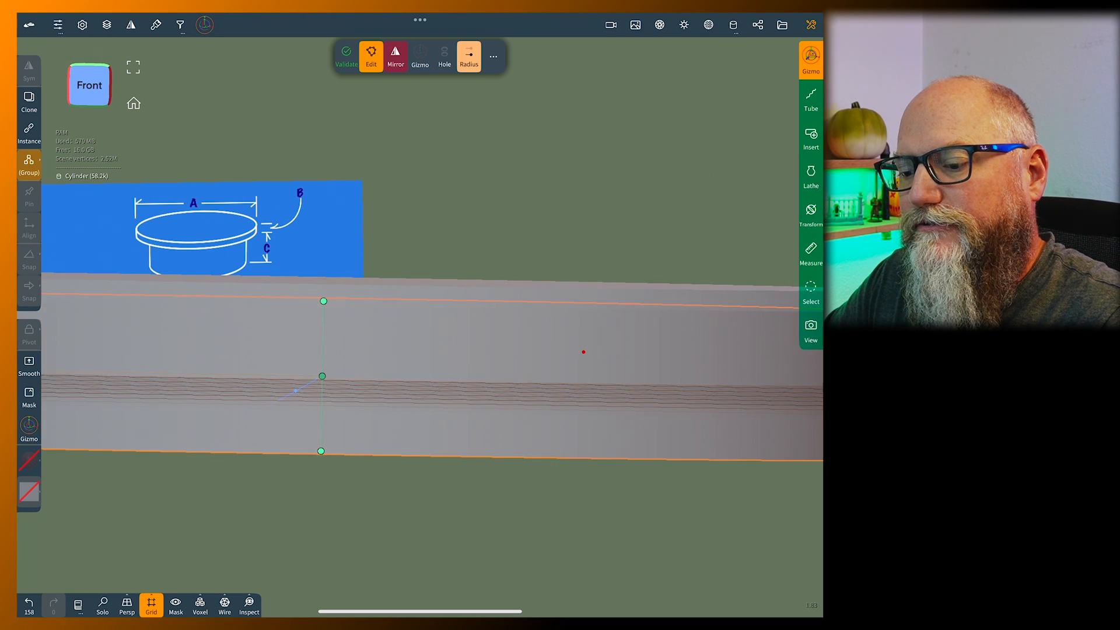
click(155, 25)
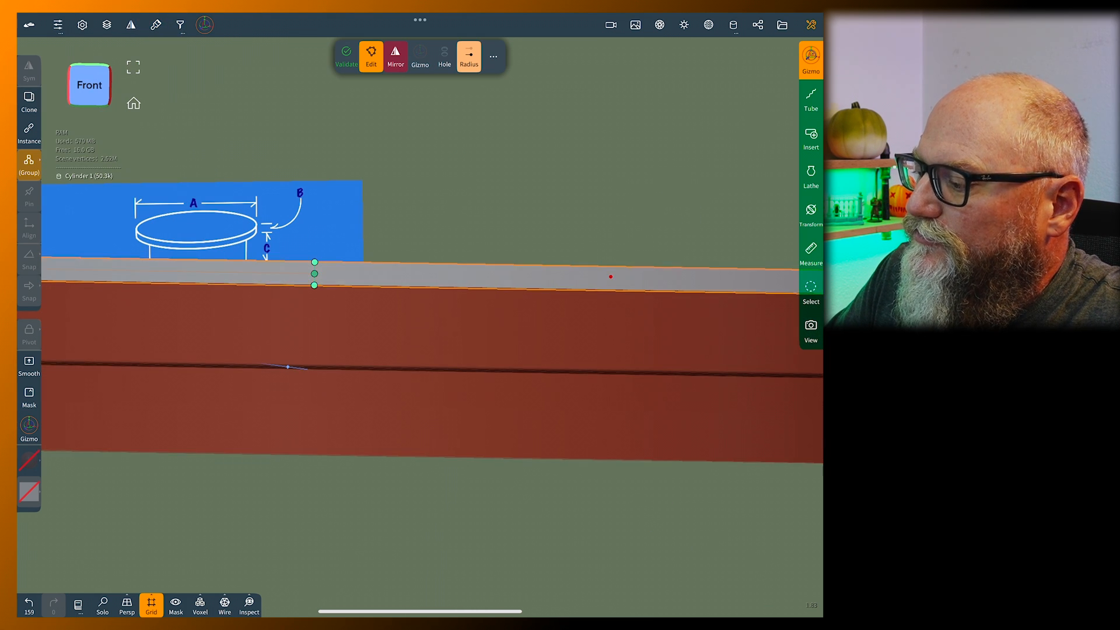
Drop Cylinder 1's opacity to about 0.03 in Material, inspect at an angle, then restore it
click(708, 25)
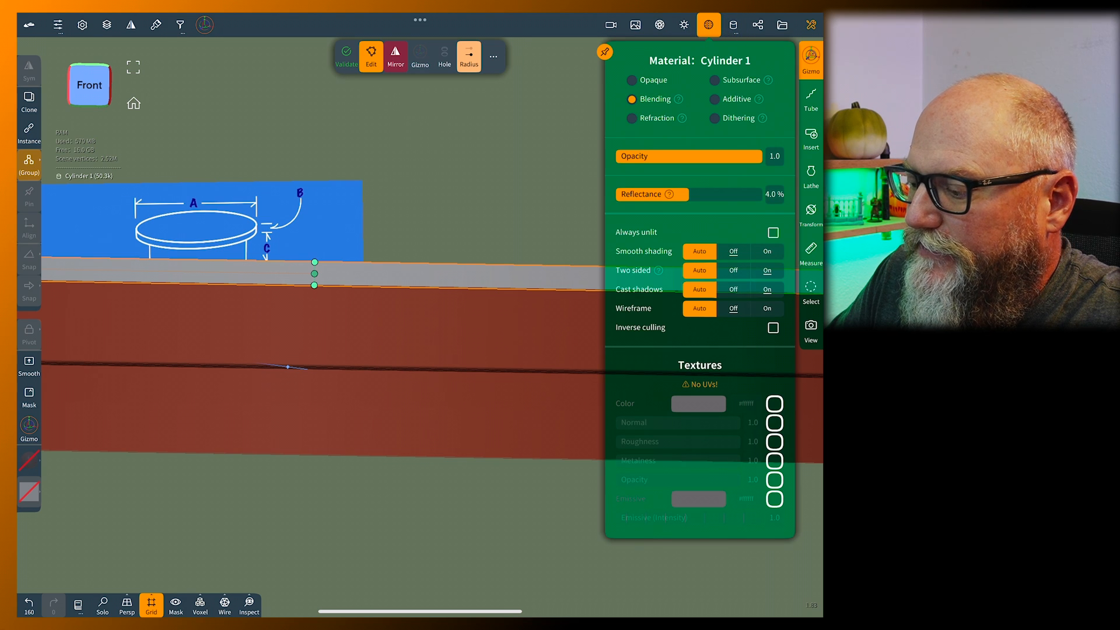
drag(760, 155, 650, 156)
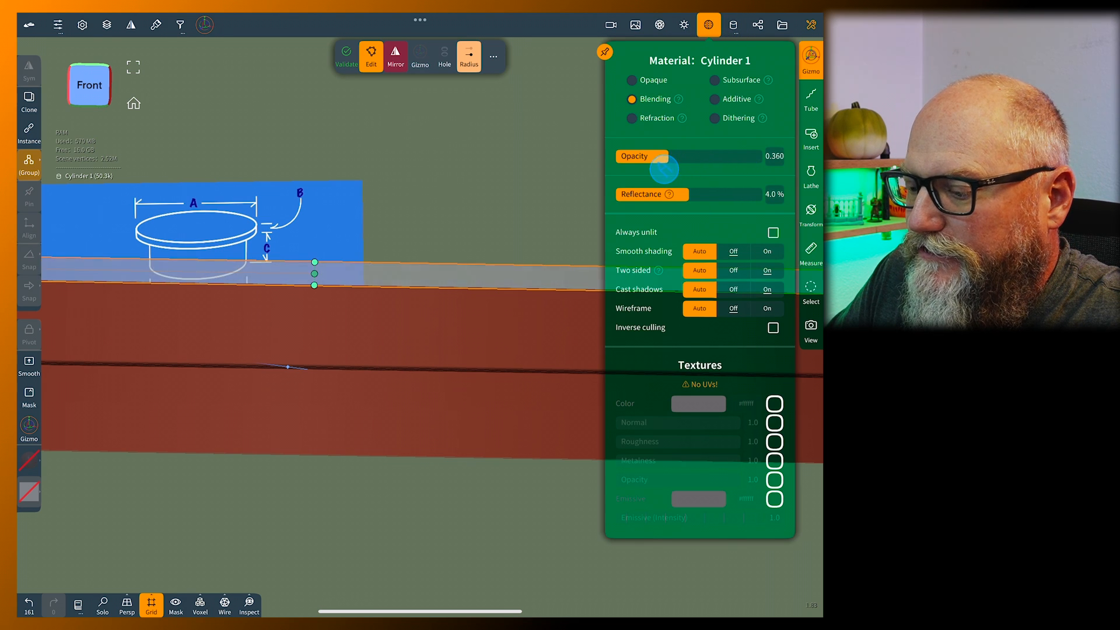
drag(664, 170, 616, 170)
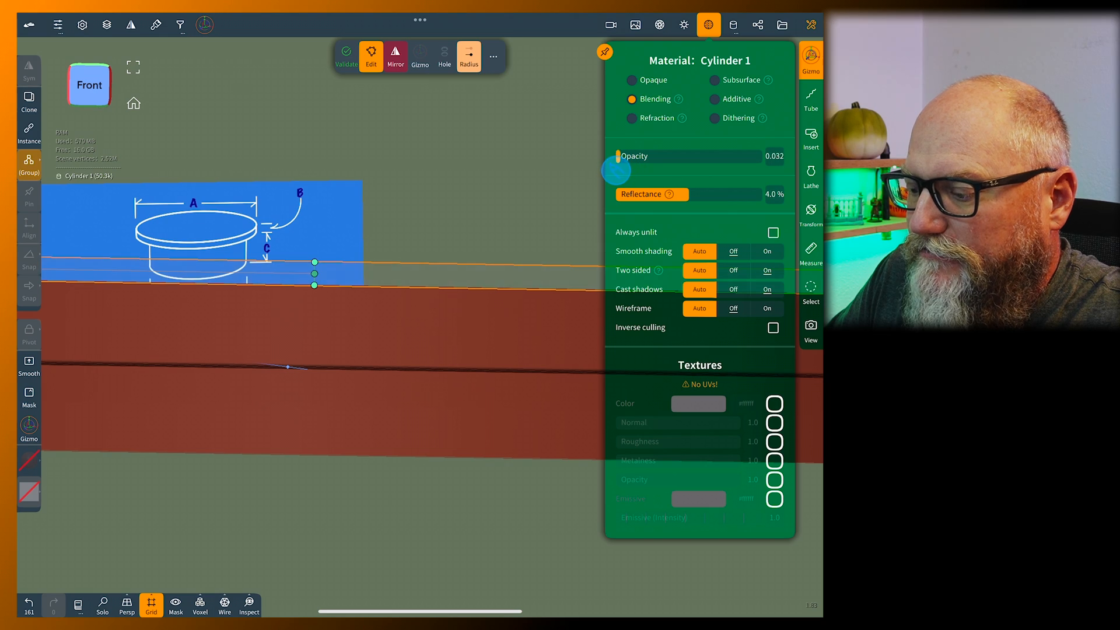
drag(616, 168, 646, 167)
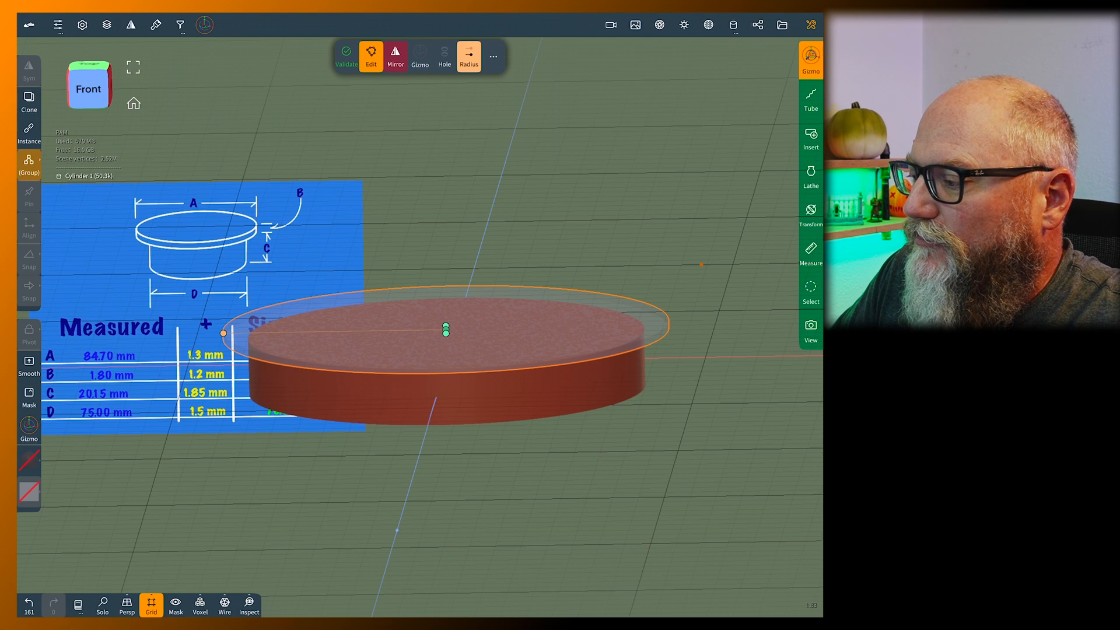
click(707, 25)
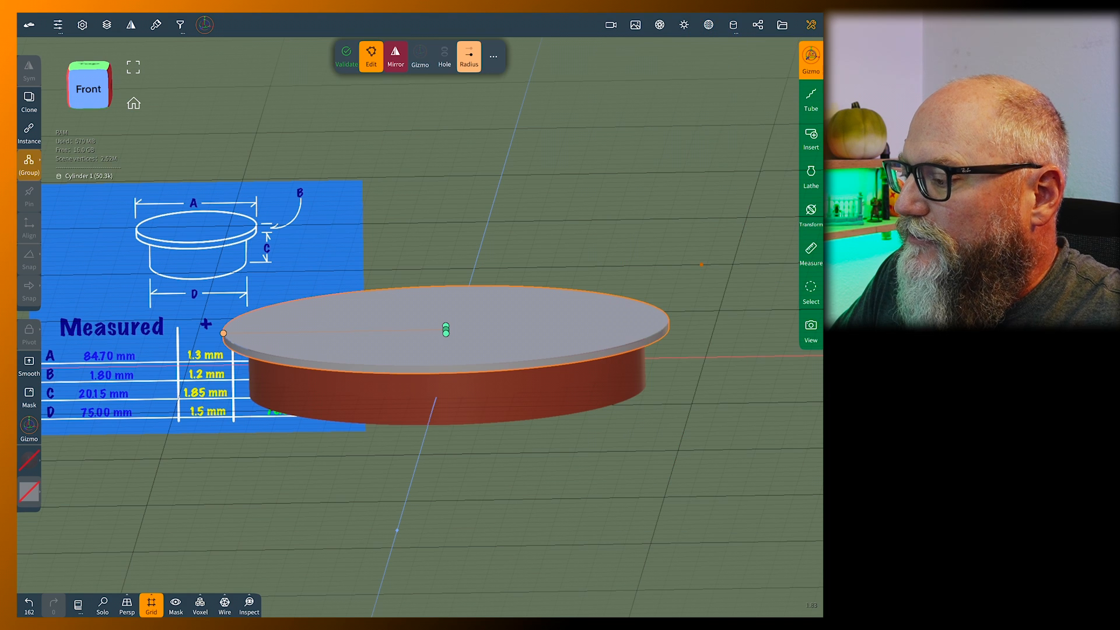
Show the Pumpkin again, toggle the cylinders' visibility, and check from the Top view
click(756, 25)
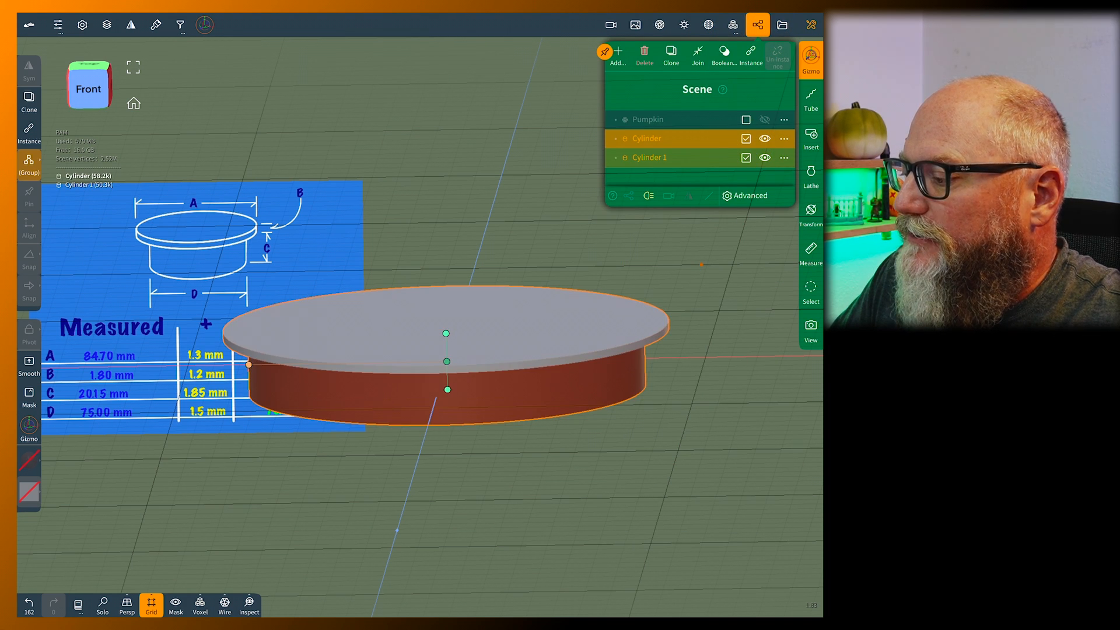
click(764, 119)
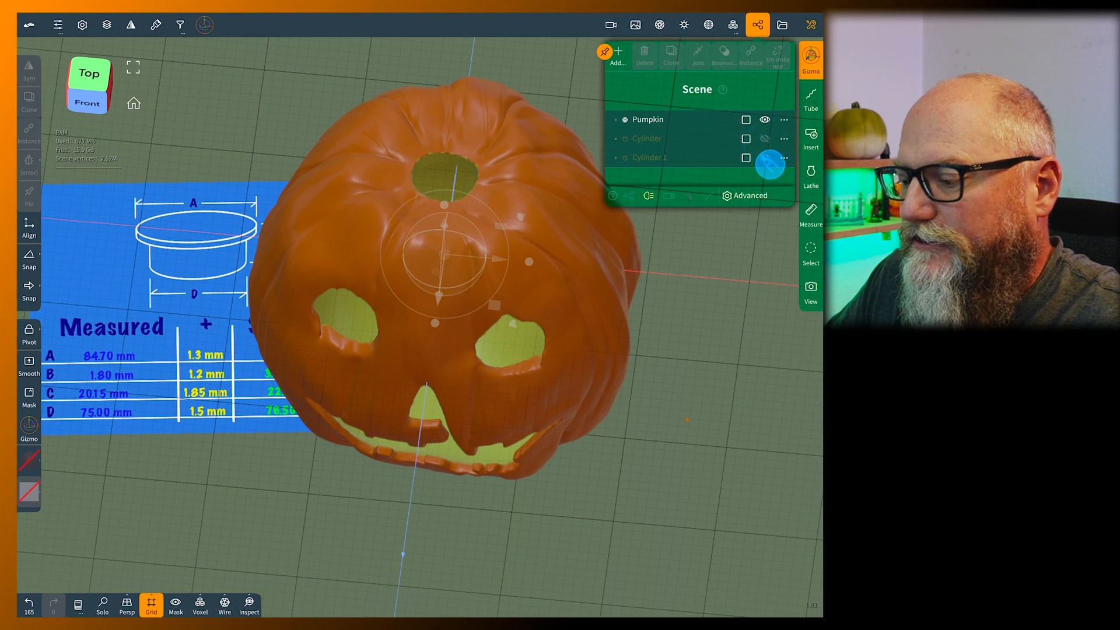
click(89, 72)
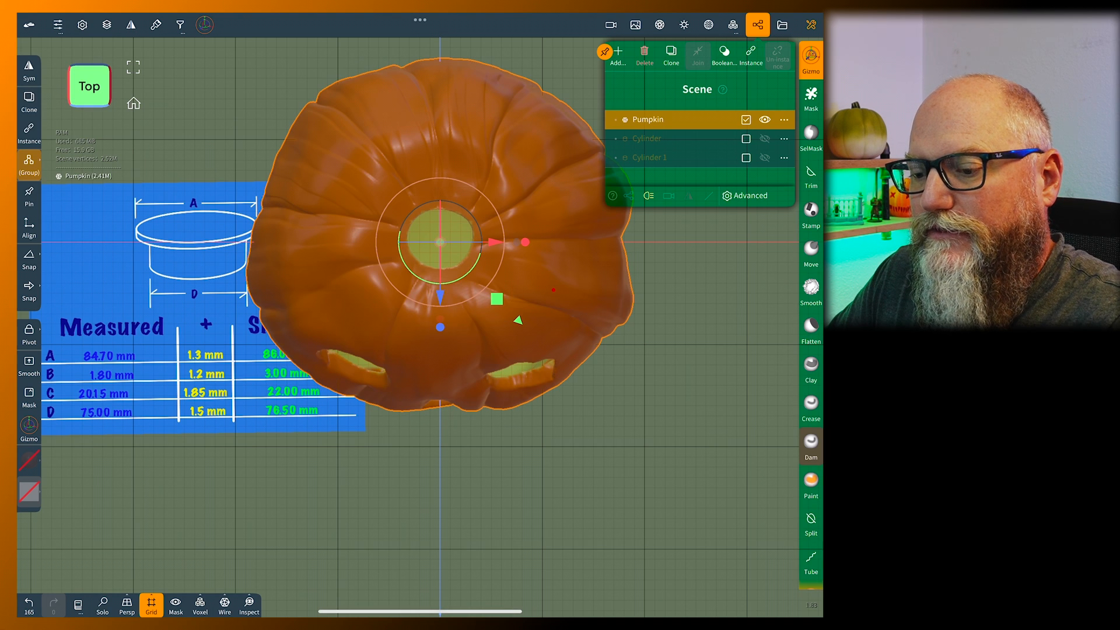
click(205, 25)
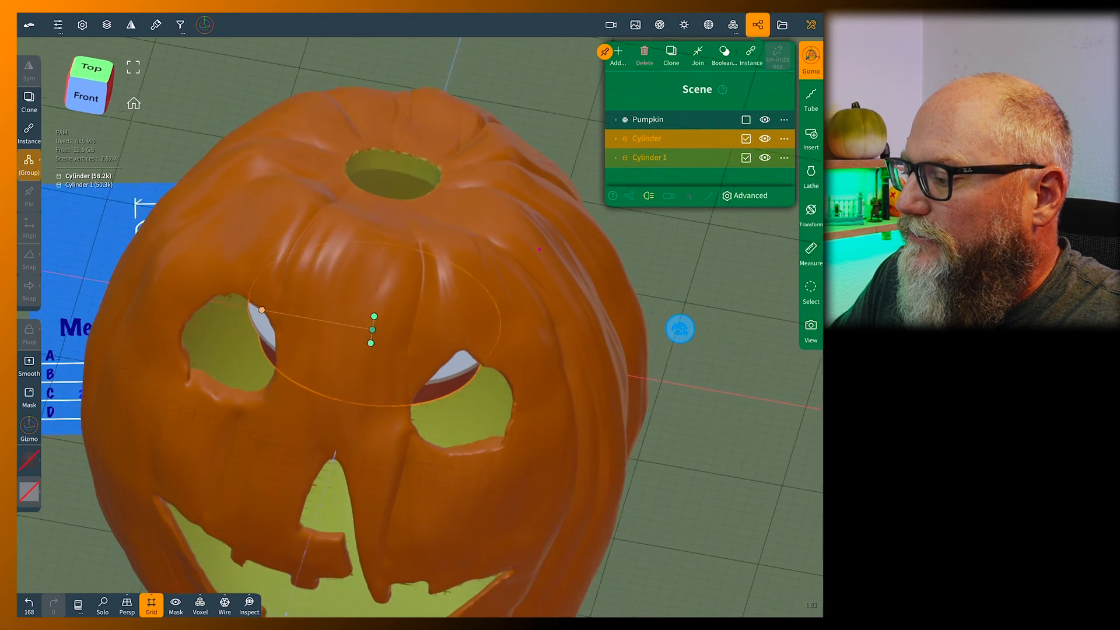
click(778, 54)
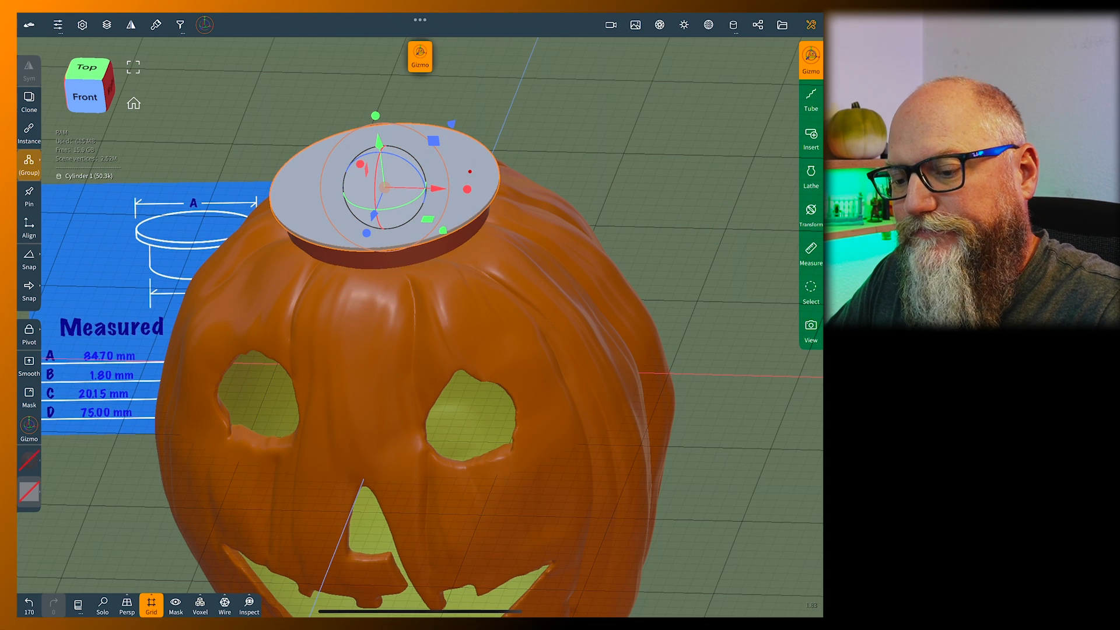
Move the stacked cylinders with the Gizmo onto the pumpkin's top opening
click(155, 25)
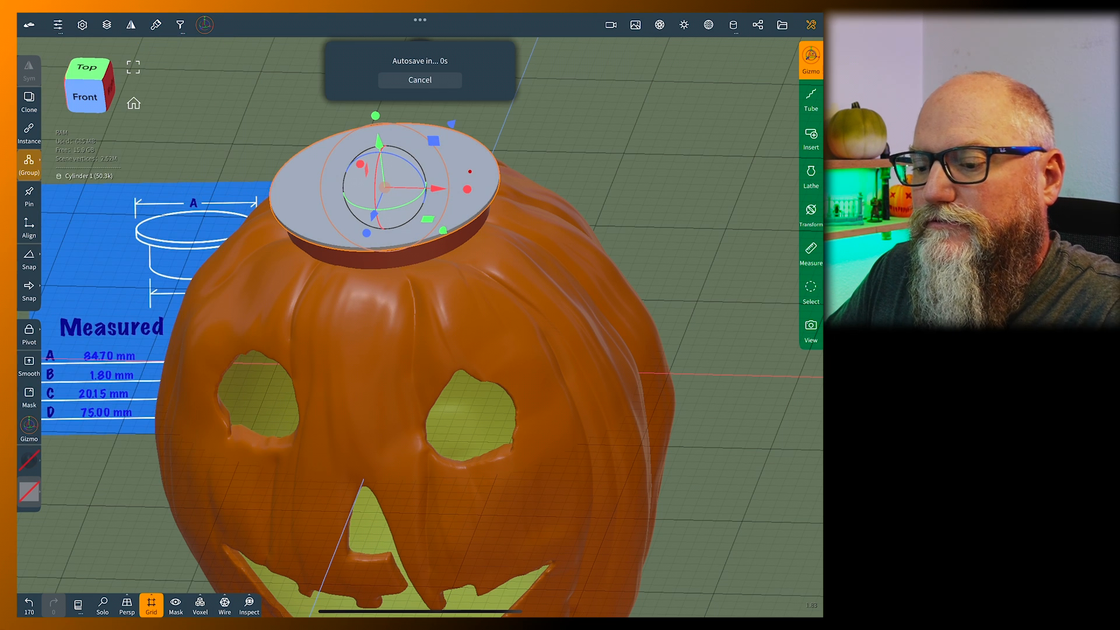
click(156, 24)
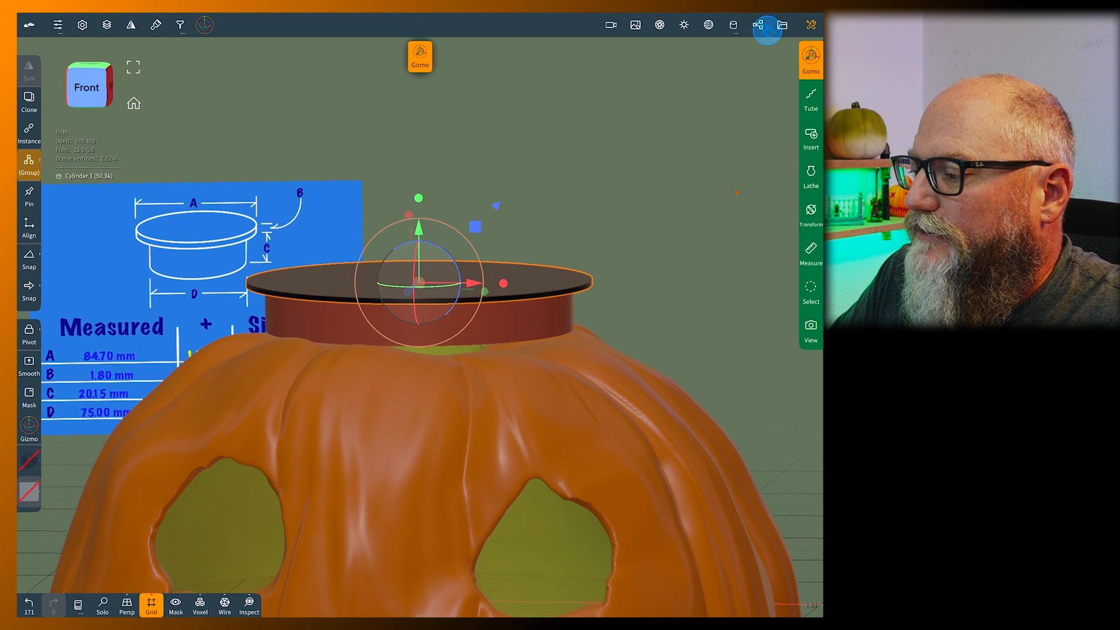
Clone the lid cylinder as a third disc, raise it above the stack and give it a different colour
click(767, 30)
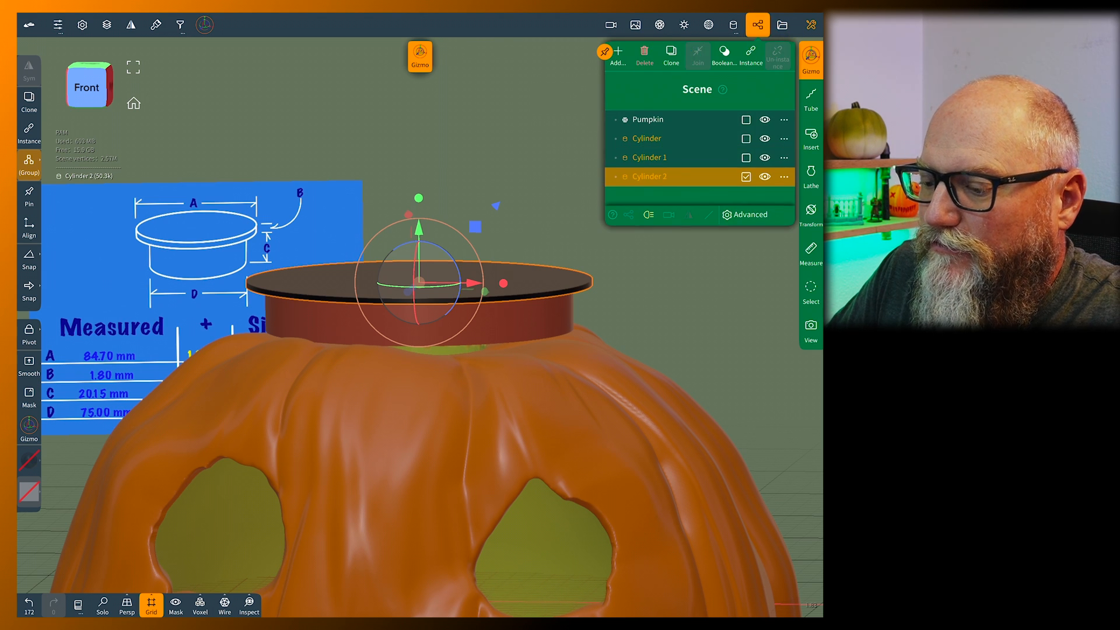
drag(419, 265, 420, 222)
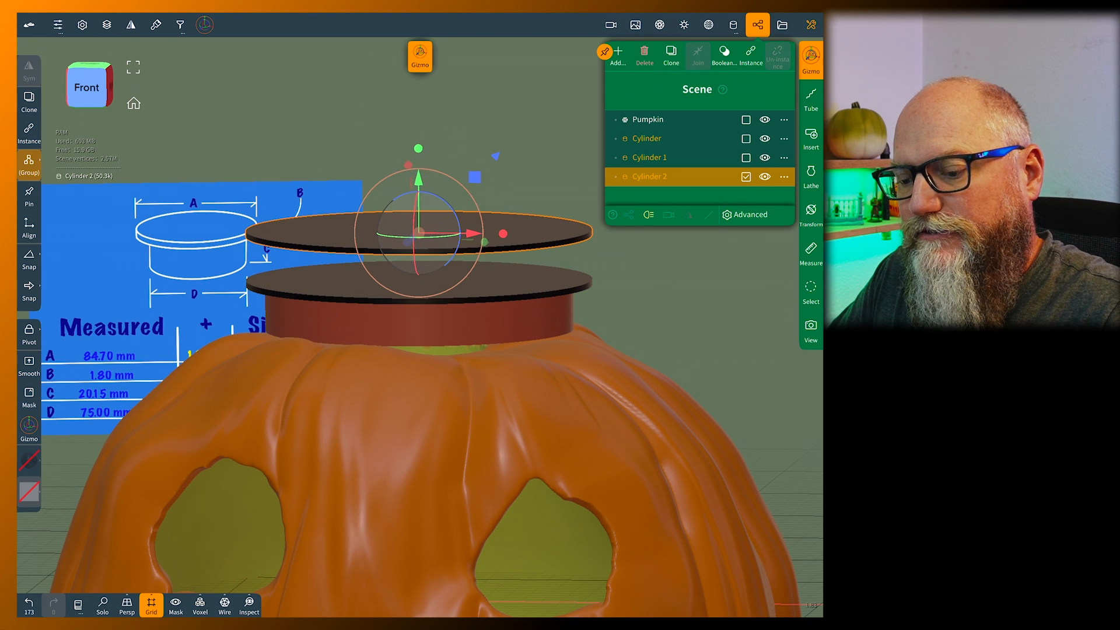
click(156, 25)
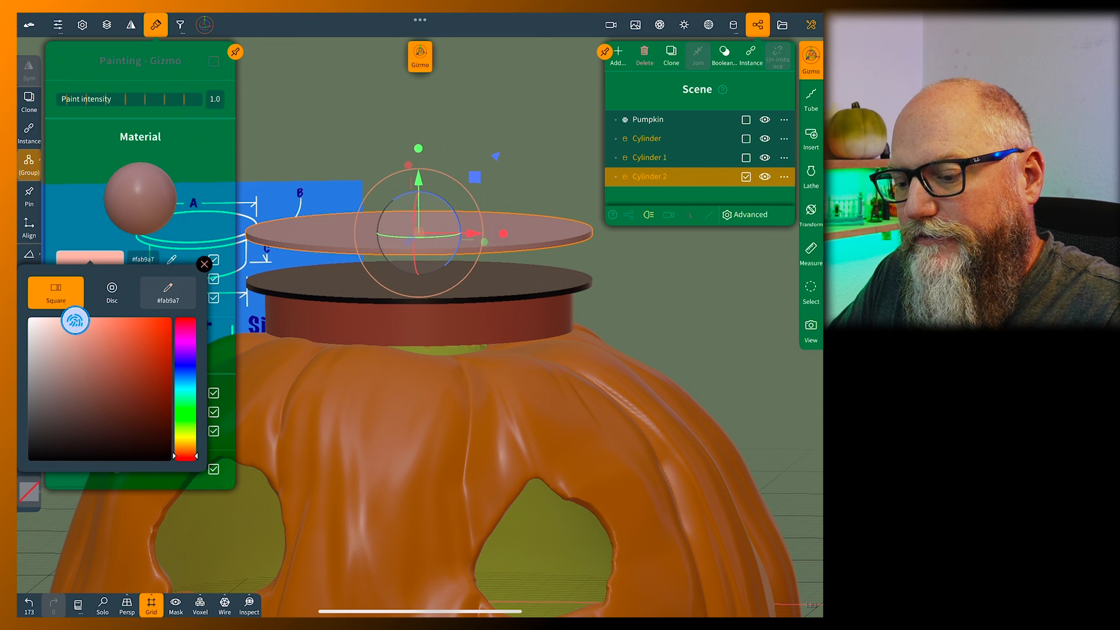
click(204, 264)
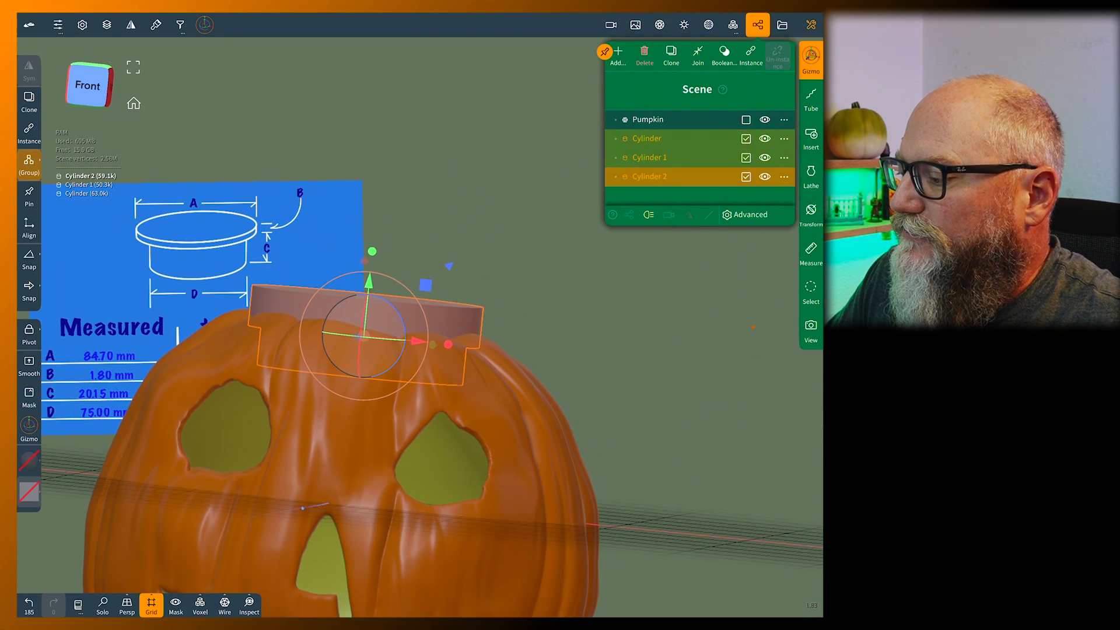
Hide the three cylinders as cutters and run the Boolean cut on the pumpkin
click(765, 139)
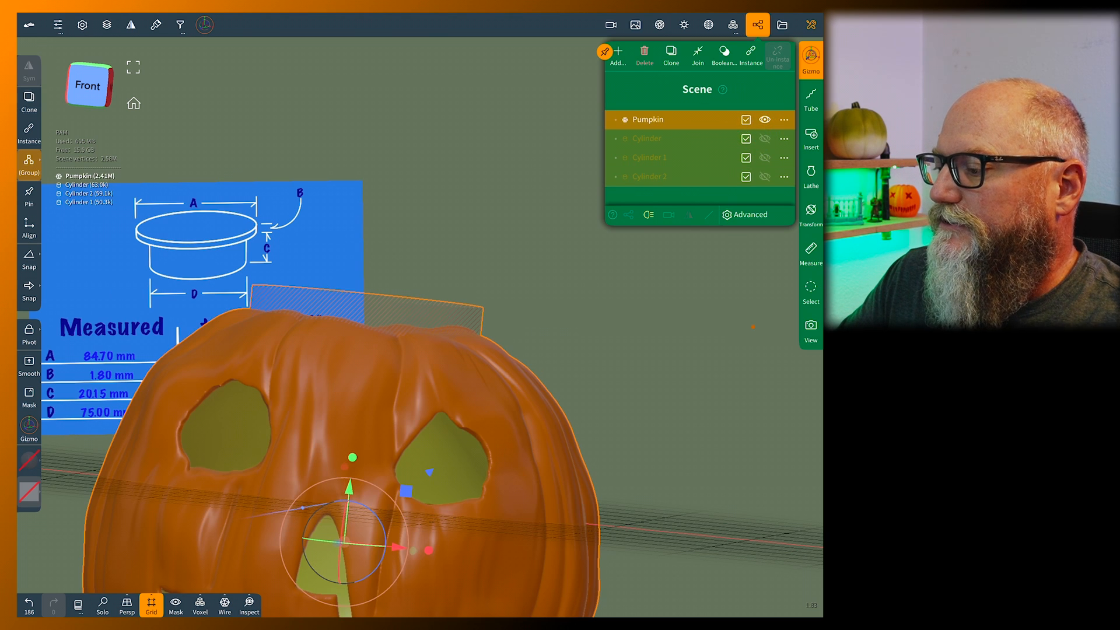
click(724, 53)
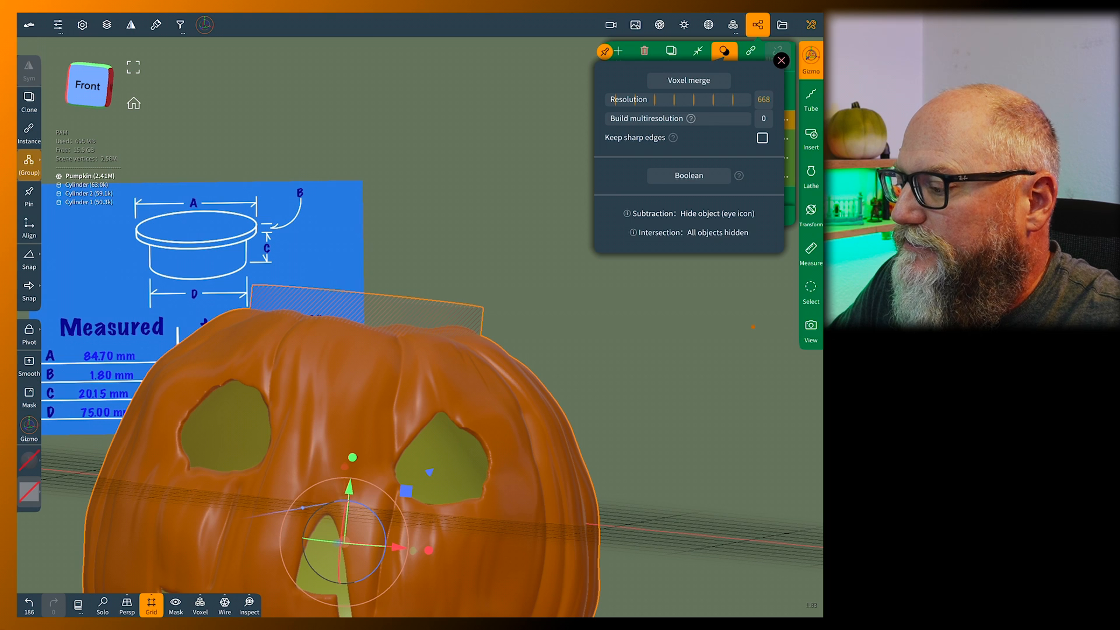
click(687, 175)
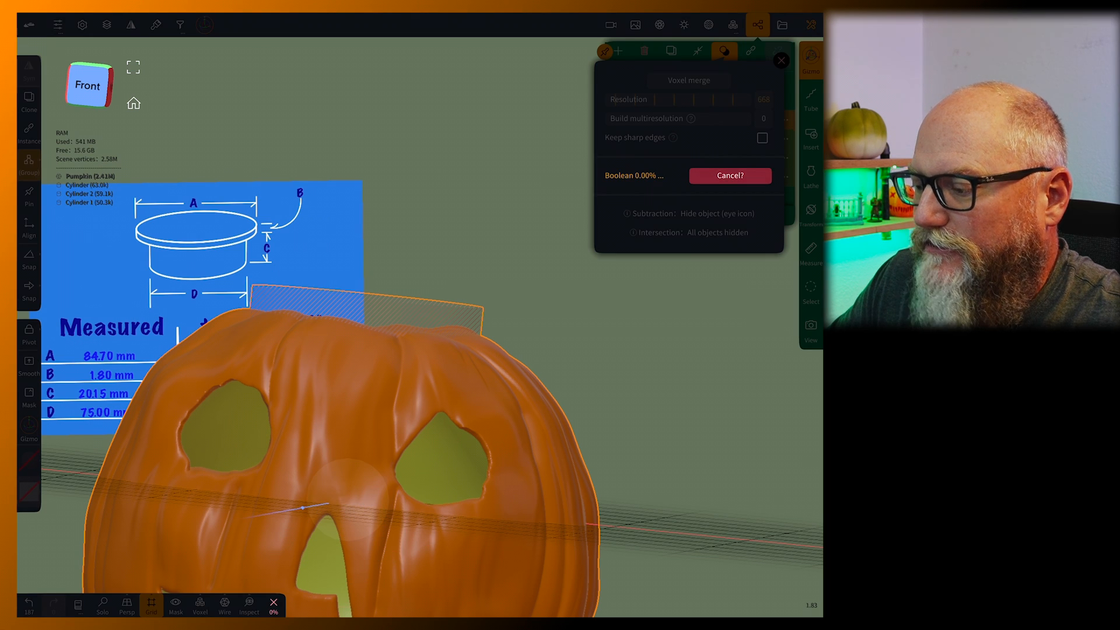